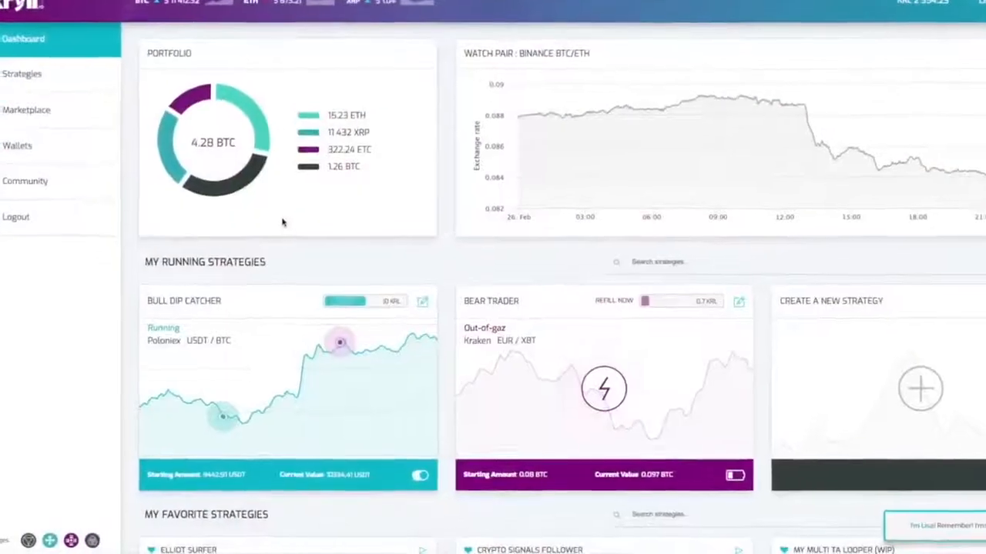
# Step: Dismiss the Strategy Creation notice, move the 30% BUY block left and edit the 20% trigger's percentage
pyautogui.scroll(-3)
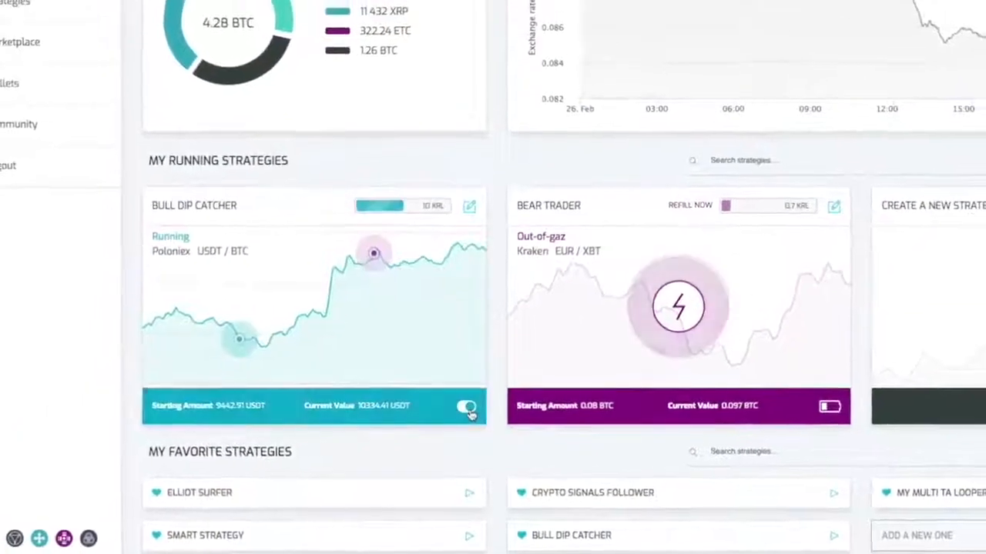
pyautogui.scroll(-3)
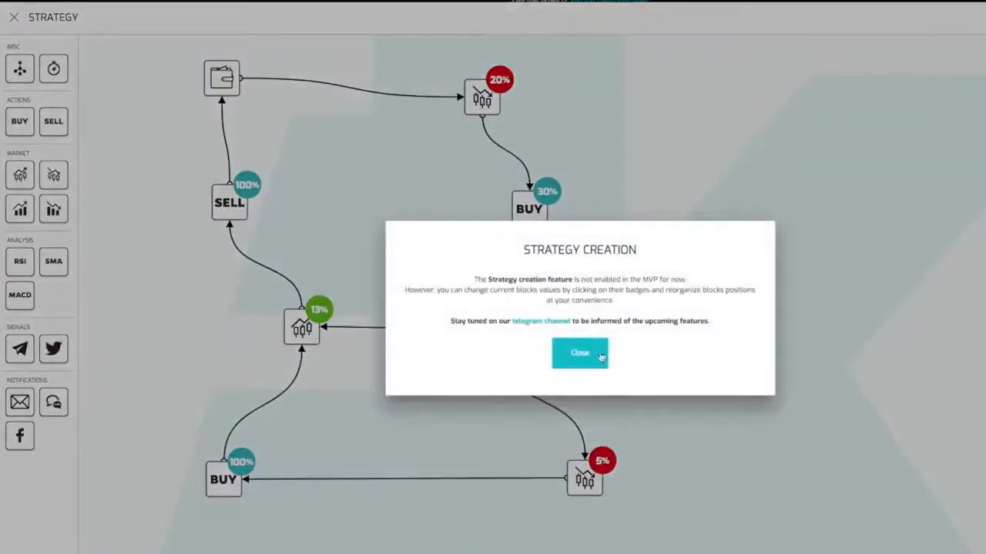
pyautogui.moveTo(574, 362)
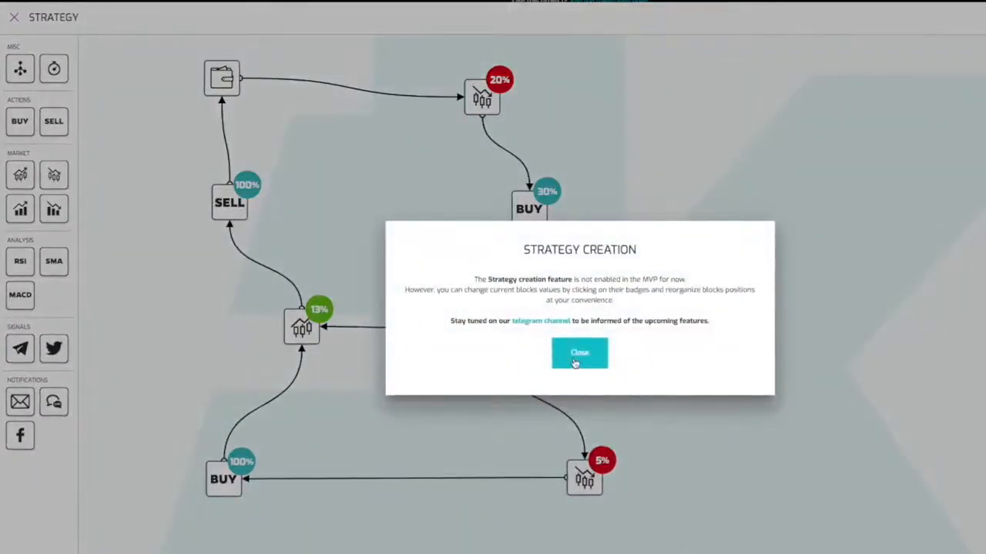
pyautogui.click(579, 353)
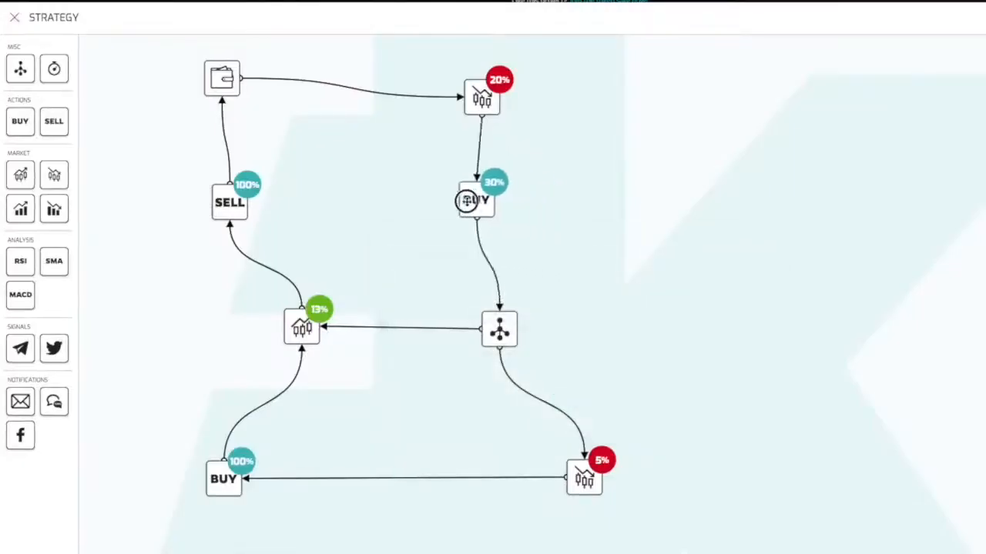
pyautogui.moveTo(475, 202); pyautogui.dragTo(407, 214)
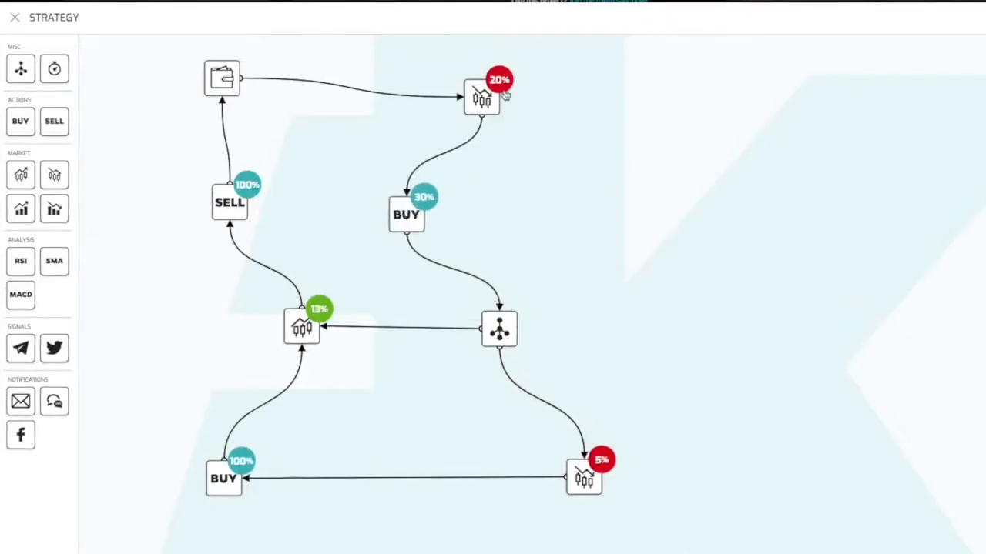
pyautogui.click(499, 81)
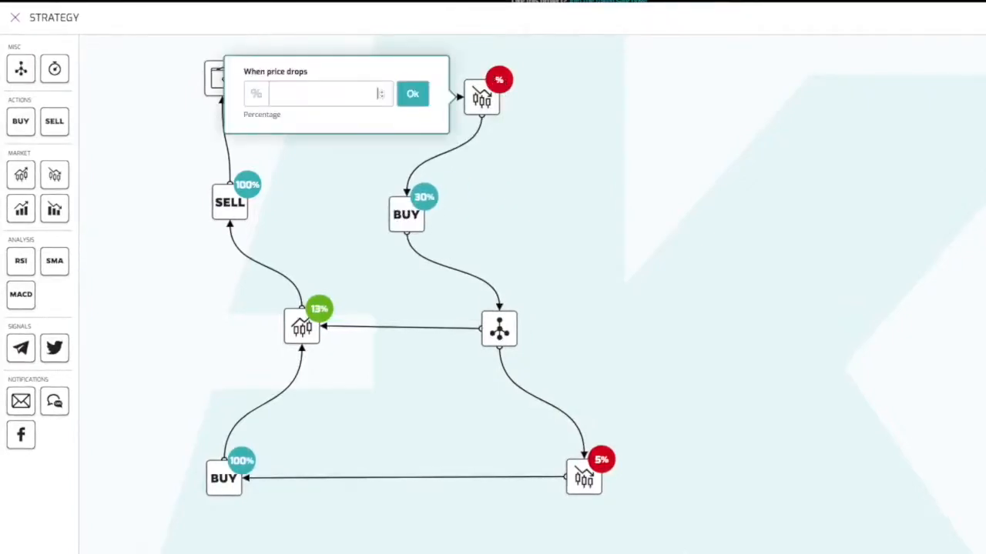
pyautogui.click(413, 94)
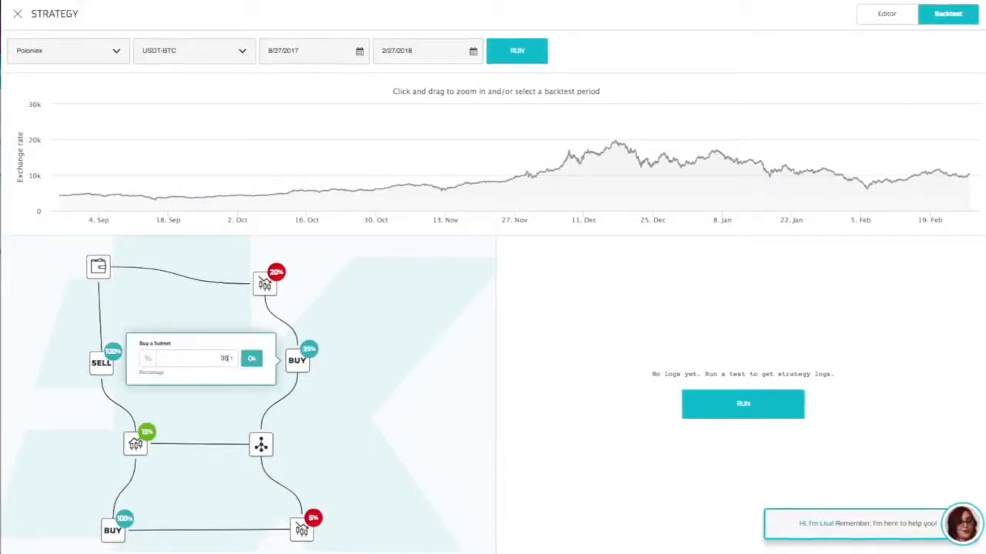
# Step: Close the buy-subset editor and run the backtest on Poloniex USDT-BTC to fill the trade logs
pyautogui.click(251, 358)
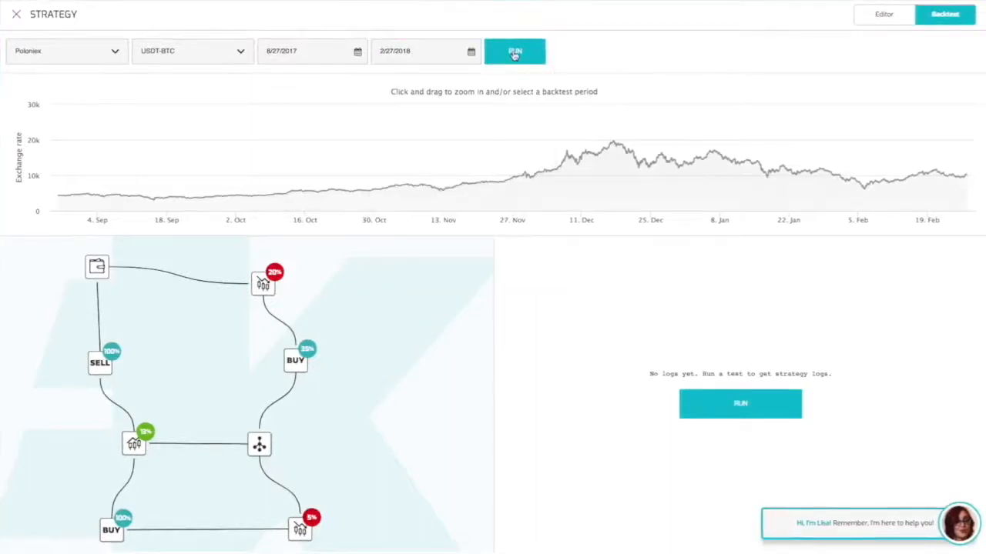
pyautogui.click(522, 51)
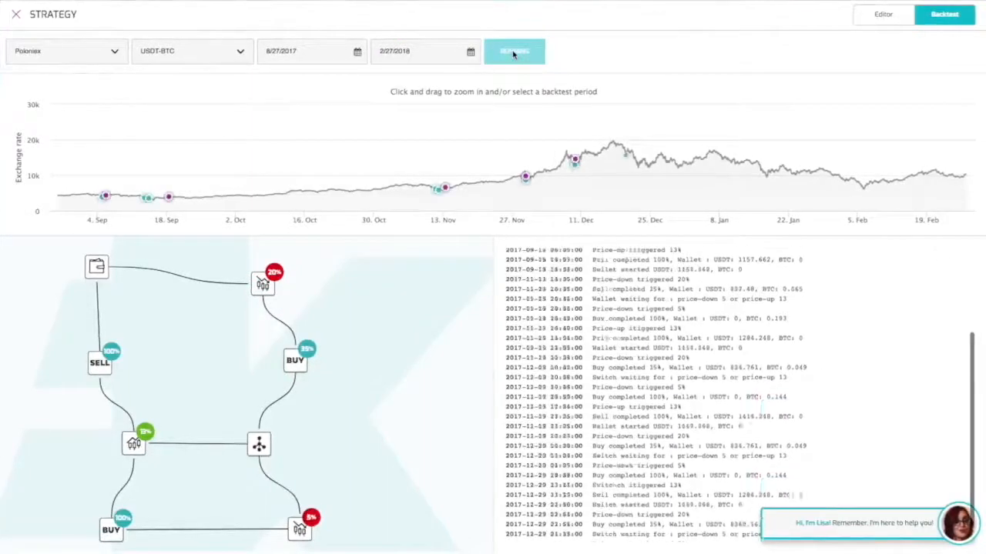
pyautogui.click(515, 49)
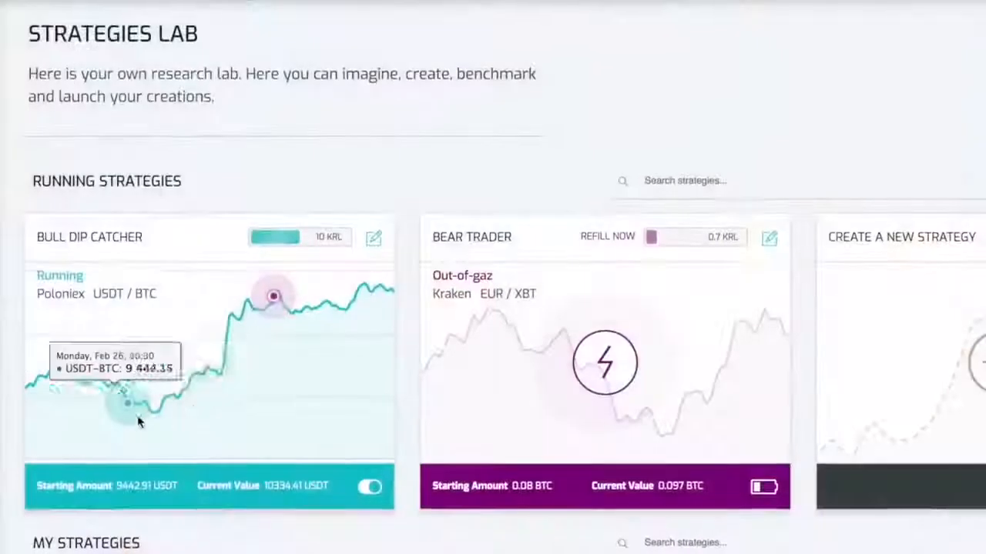
# Step: Scroll the Strategies Lab down past the running strategies to the My Strategies list
pyautogui.scroll(-3)
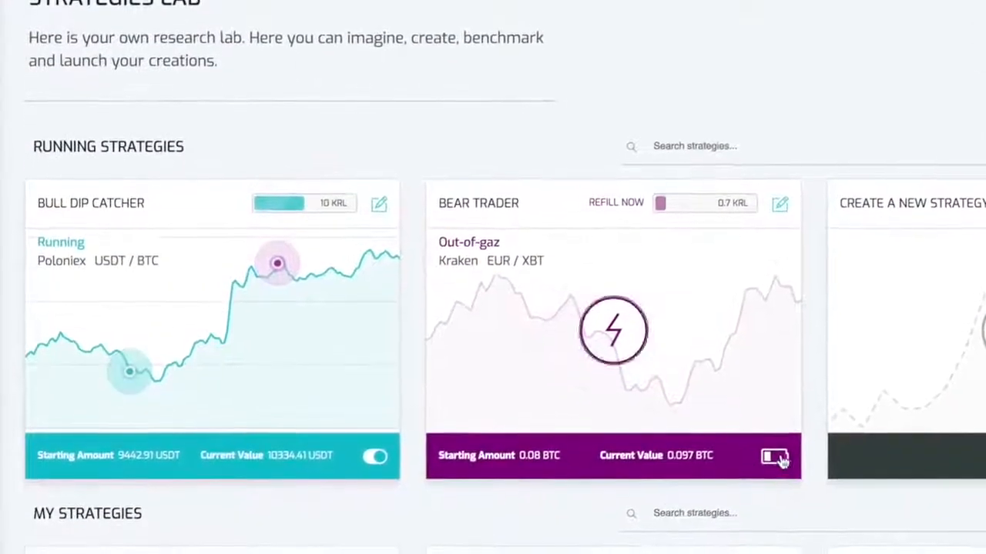
pyautogui.scroll(-3)
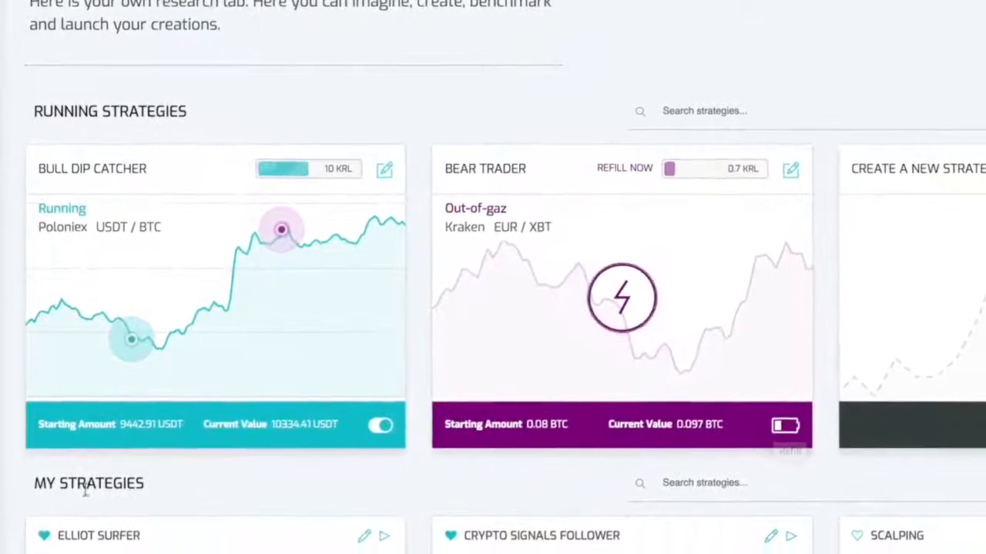
pyautogui.scroll(-3)
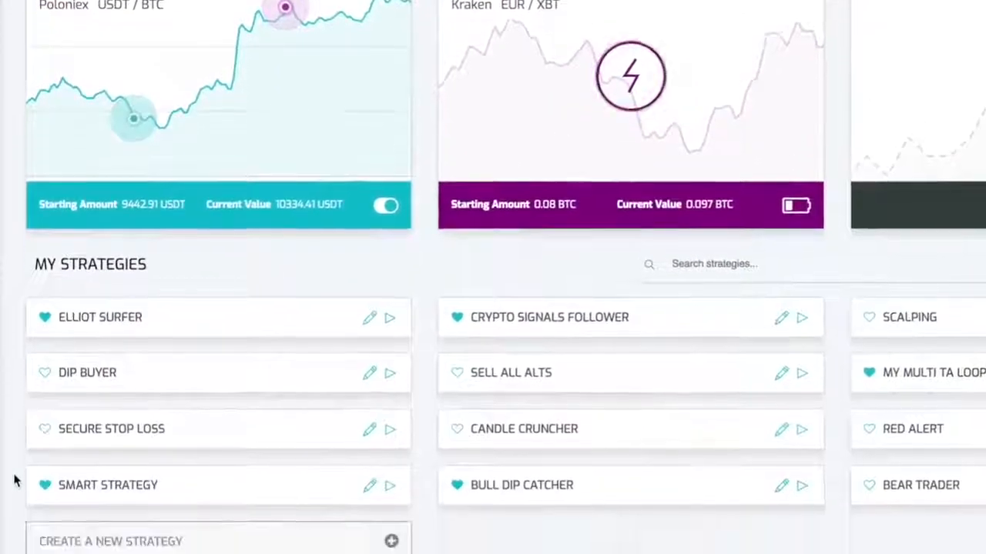
pyautogui.scroll(-3)
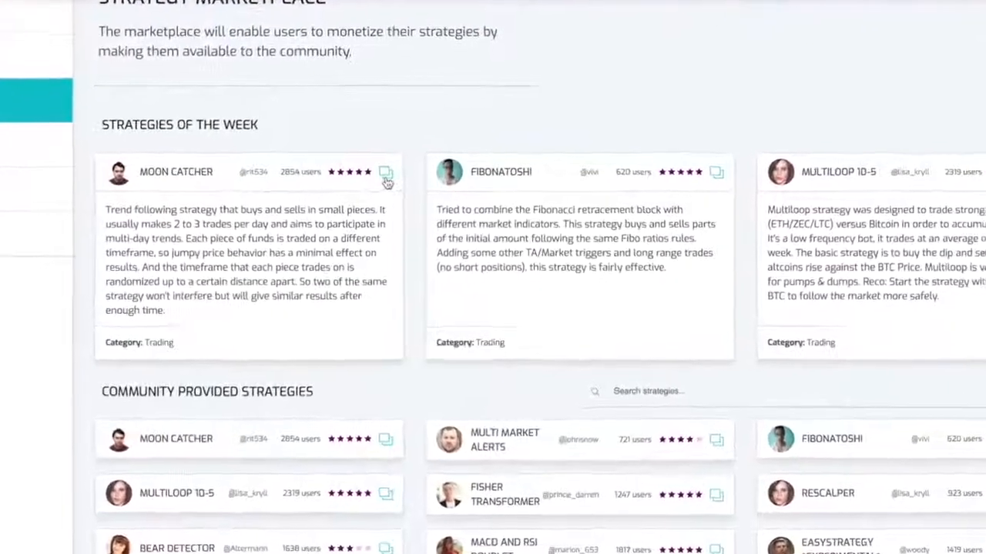
# Step: Show the Marketplace's strategies of the week and the Community Provided Strategies section
pyautogui.click(385, 173)
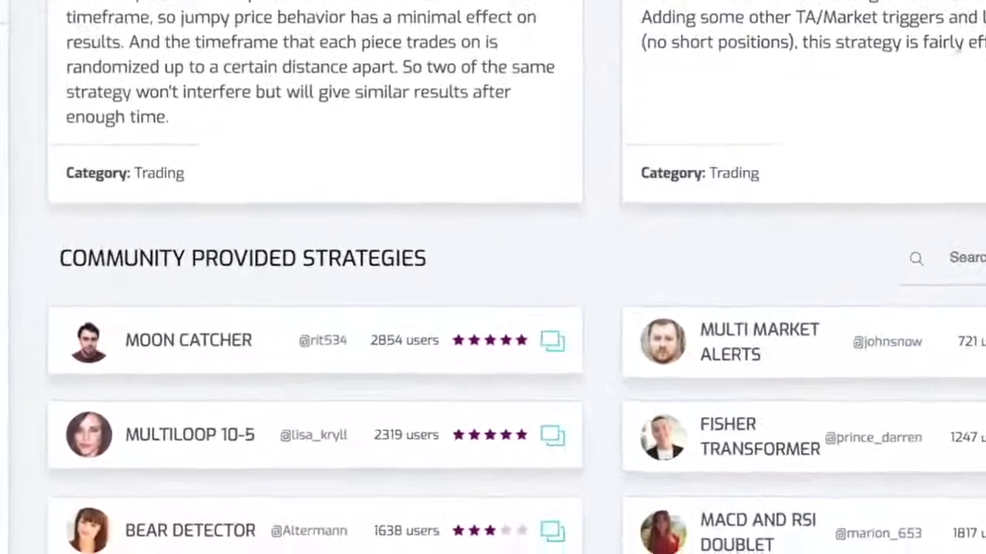
pyautogui.scroll(-3)
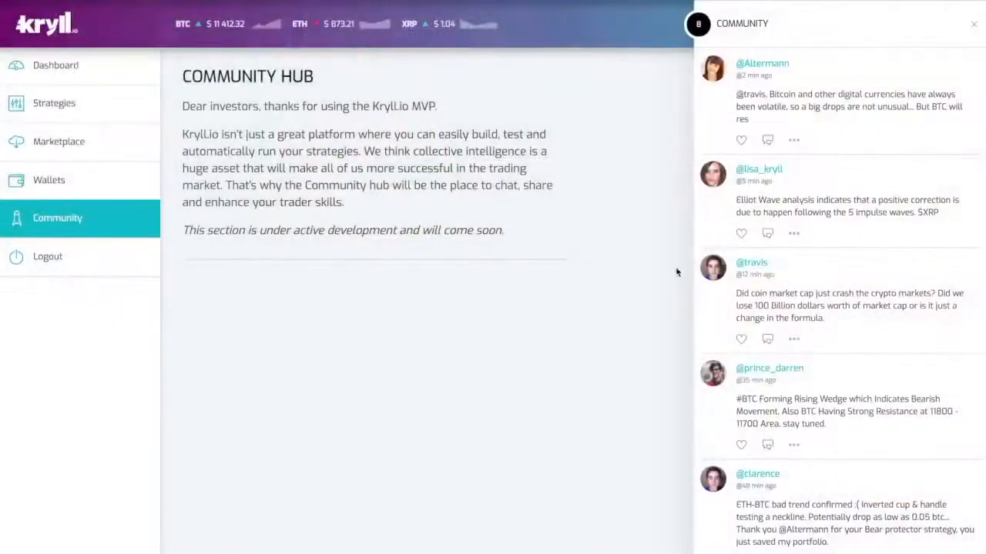
# Step: Scroll the Community Hub discussion feed to reveal more recent community posts
pyautogui.scroll(-3)
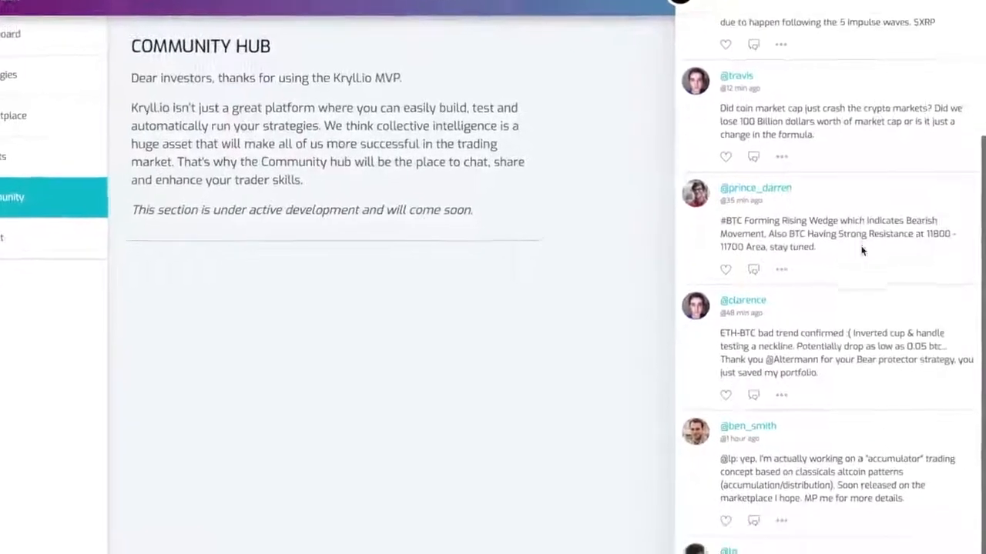
pyautogui.scroll(-3)
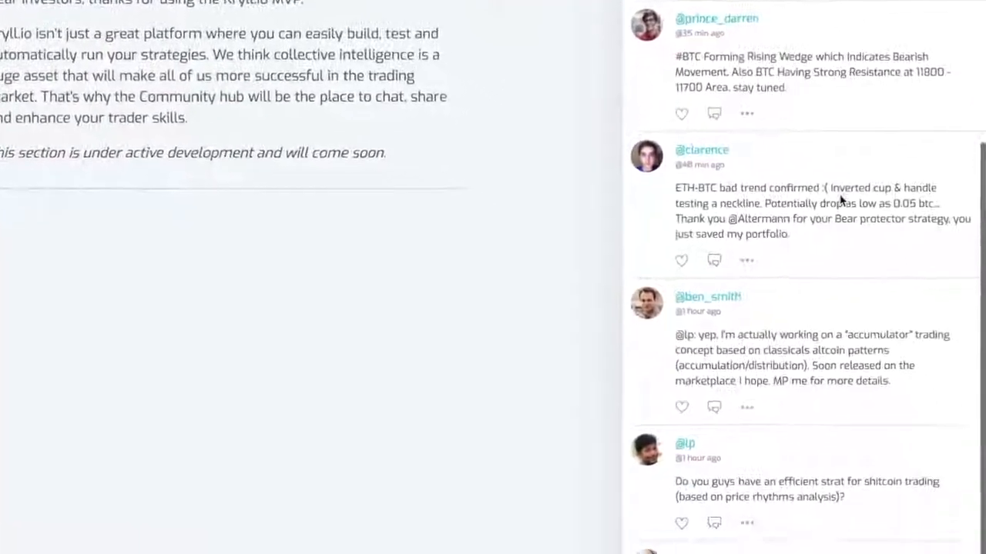
pyautogui.scroll(-3)
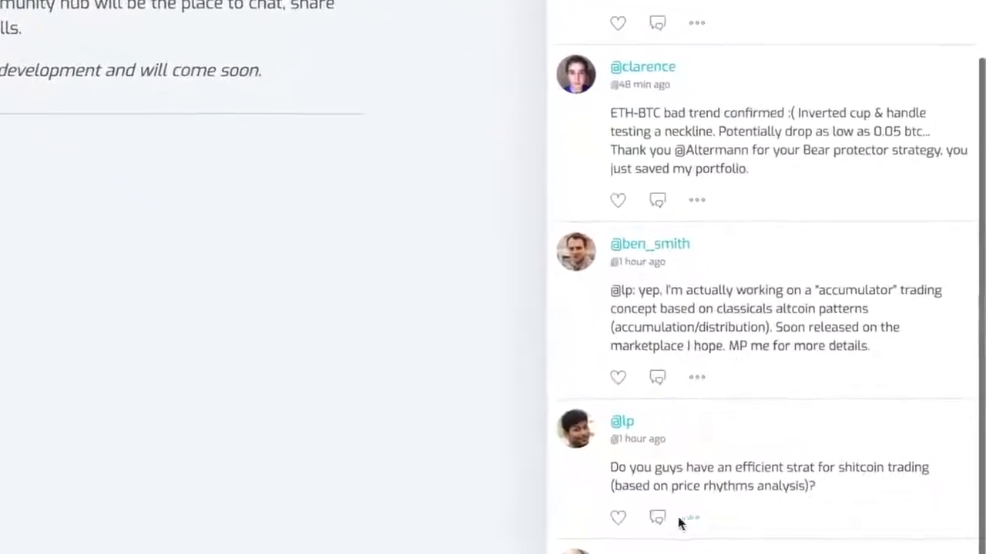